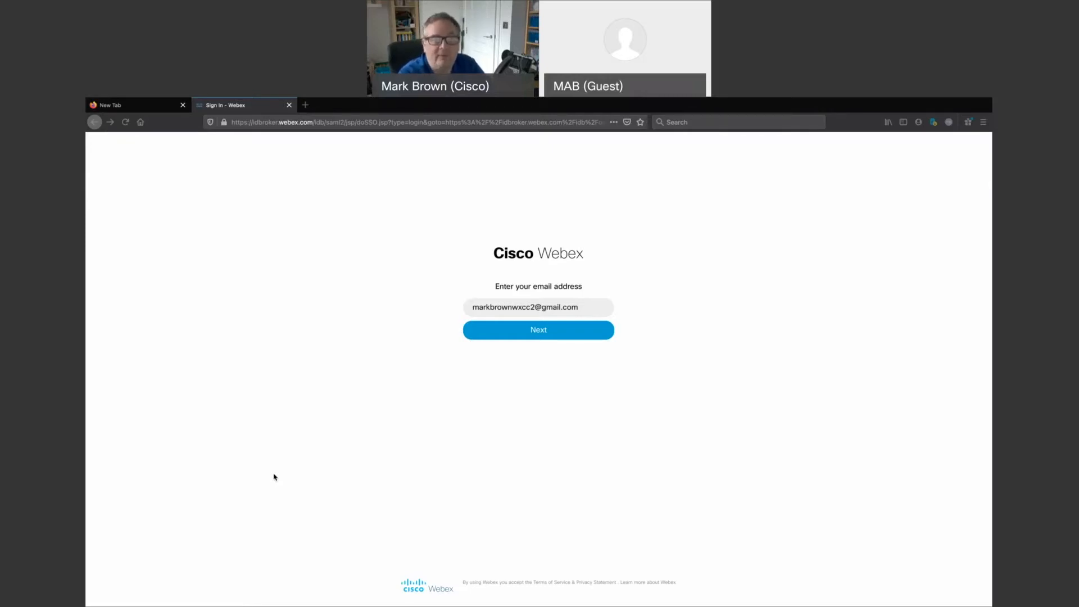
mouse_move(518, 379)
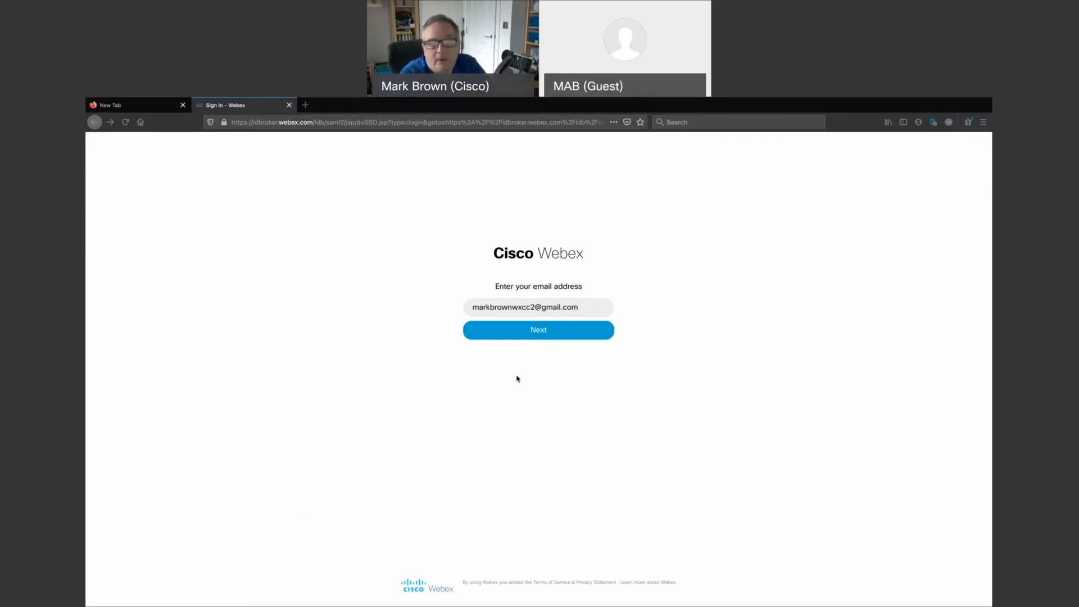
- Submit the email, then the password, to sign in to Webex
click(539, 330)
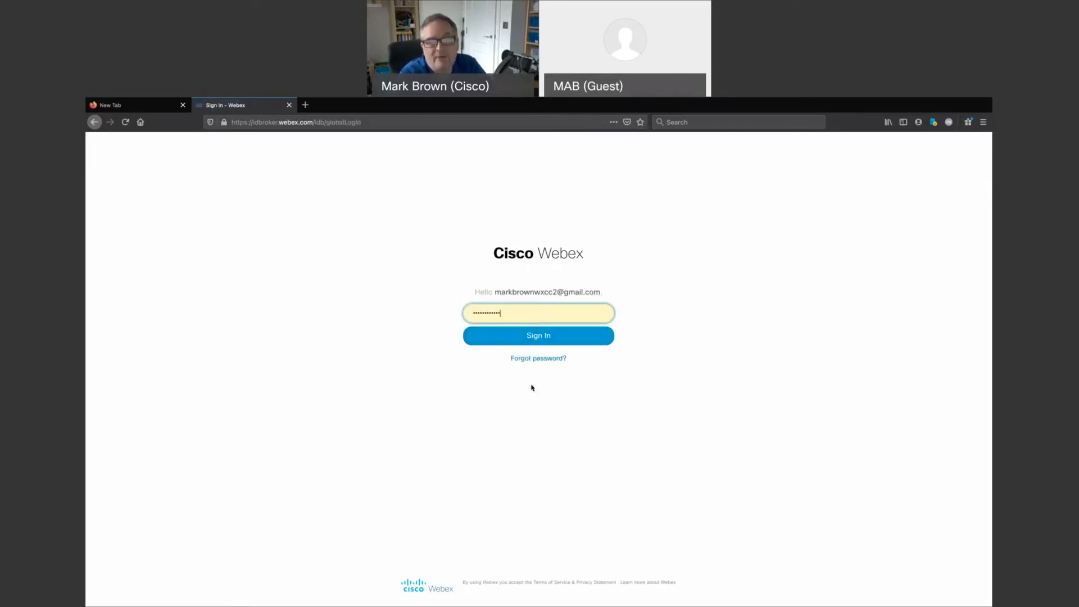
click(538, 336)
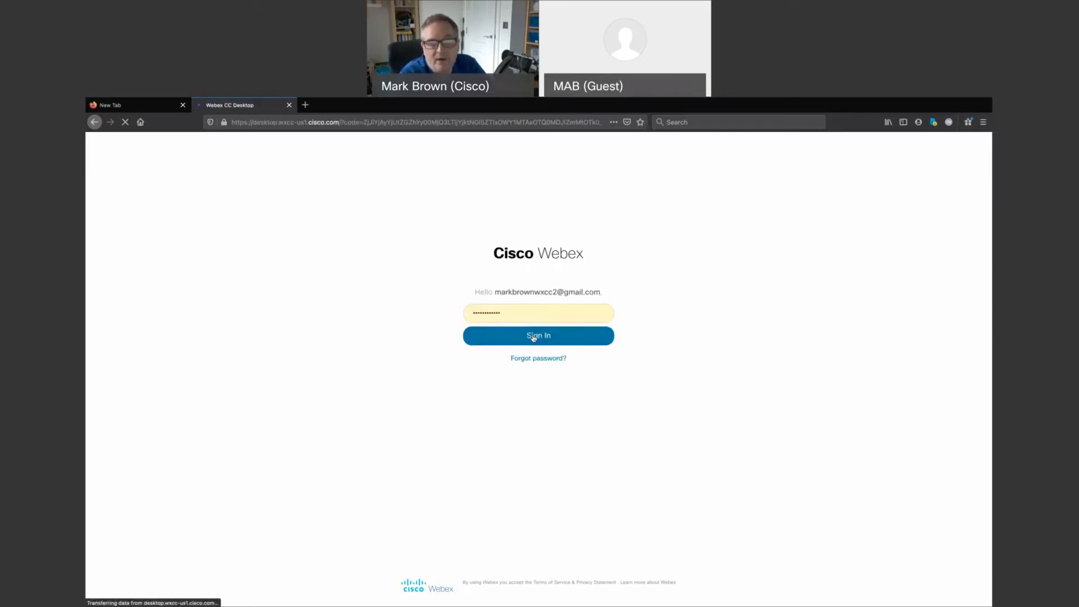
click(538, 335)
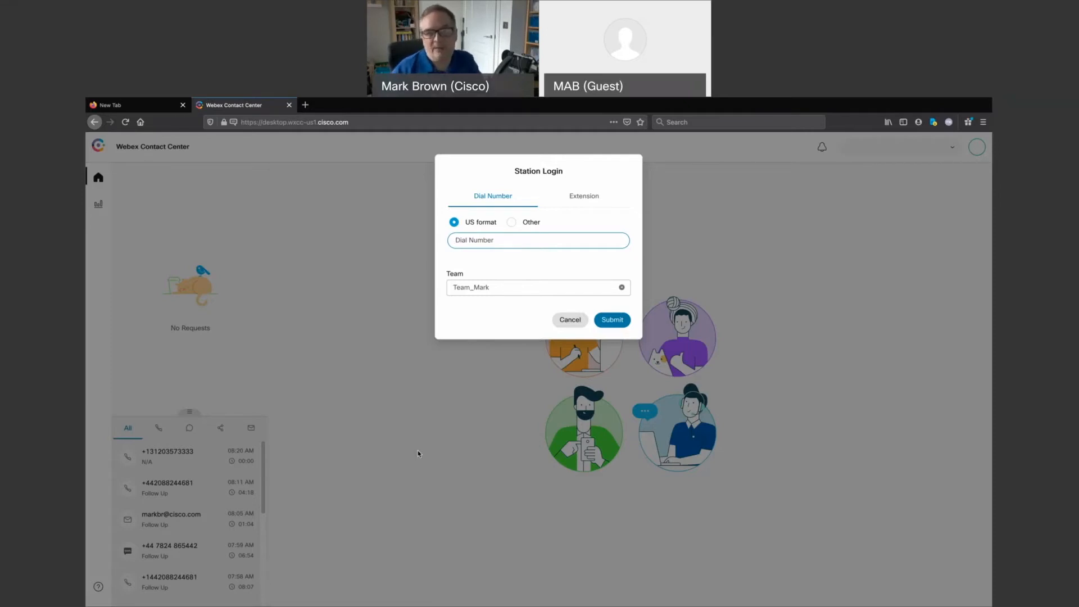
- Switch the Station Login from Dial Number to the Extension option
click(537, 240)
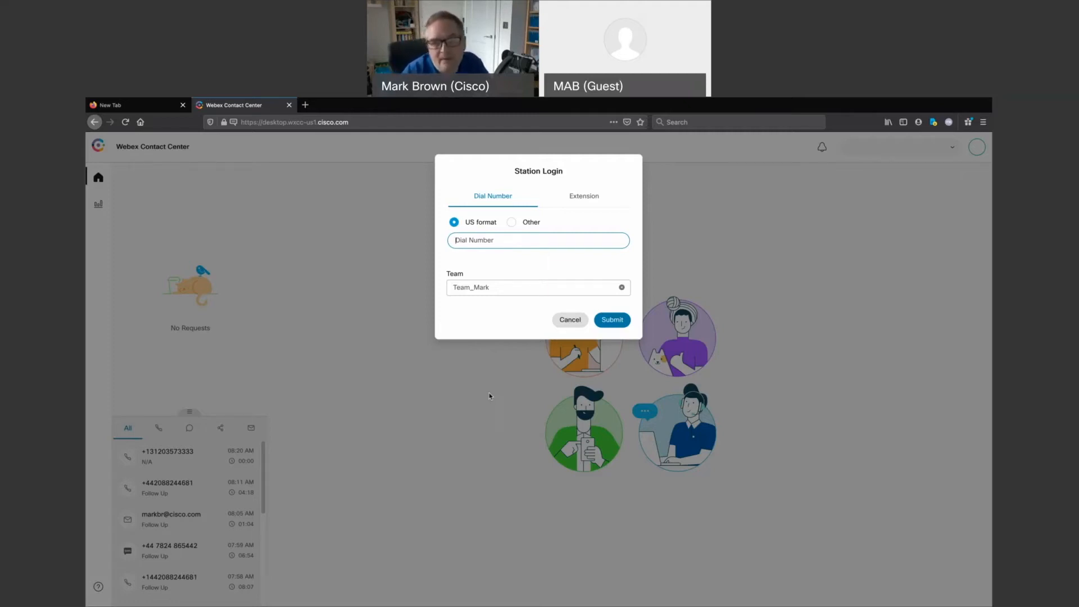
click(584, 197)
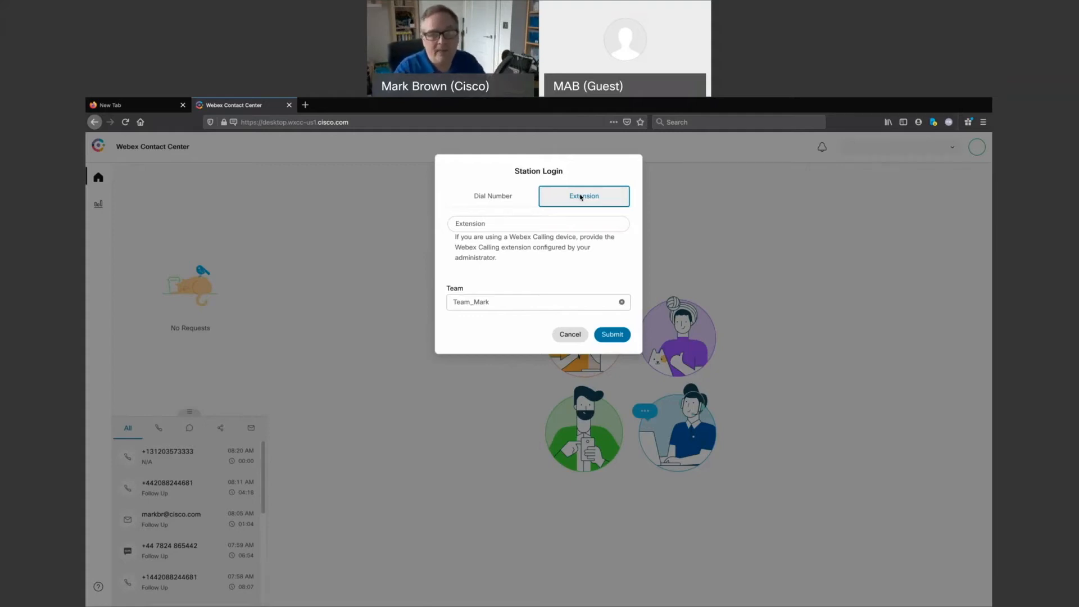
- Enter extension 1000 and submit the station login
click(537, 224)
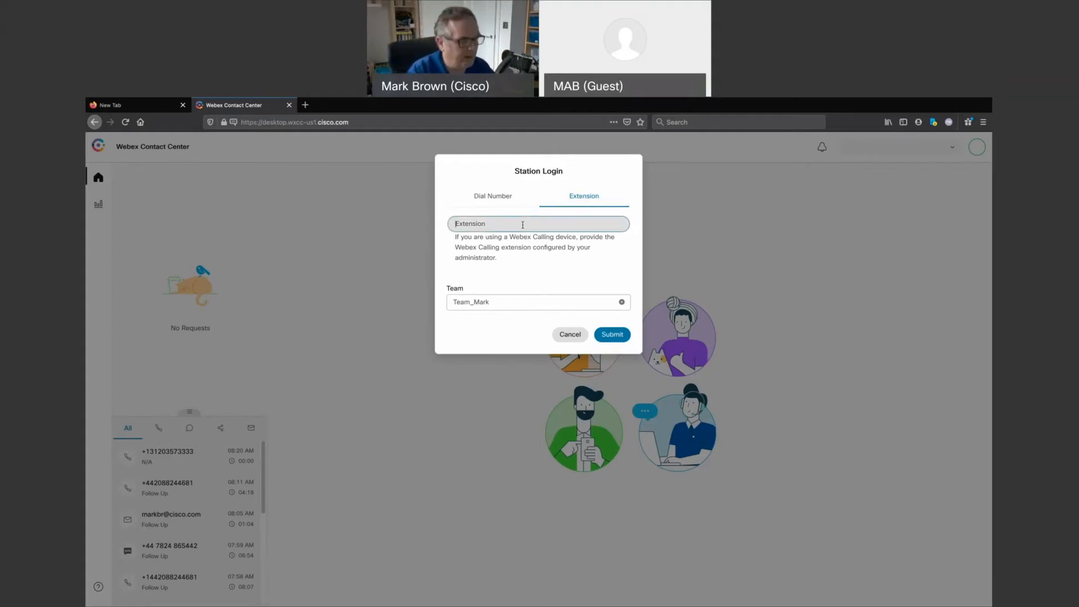
text(1000)
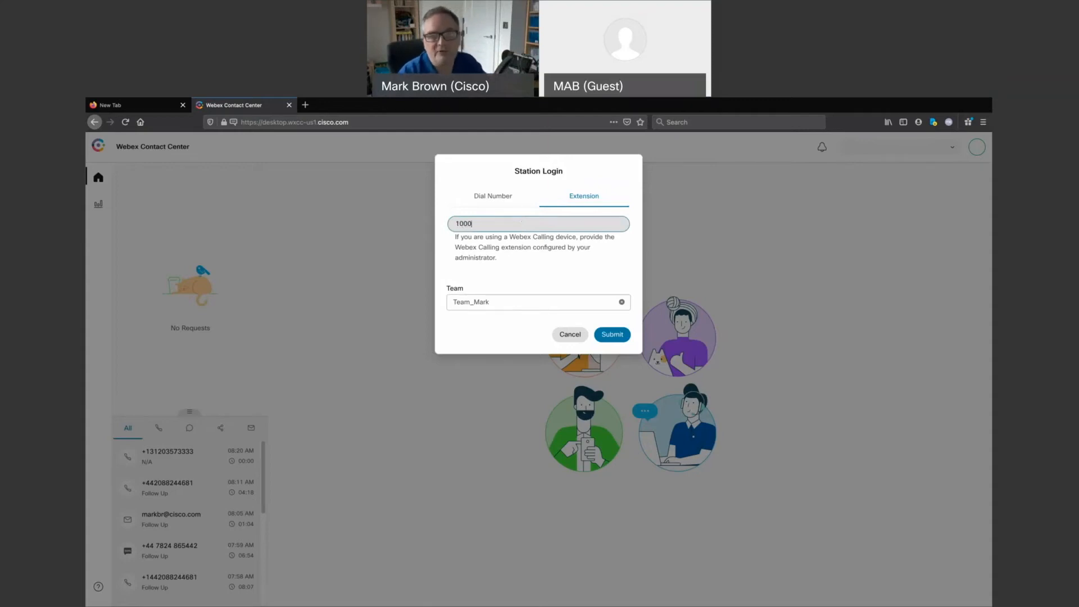
click(612, 334)
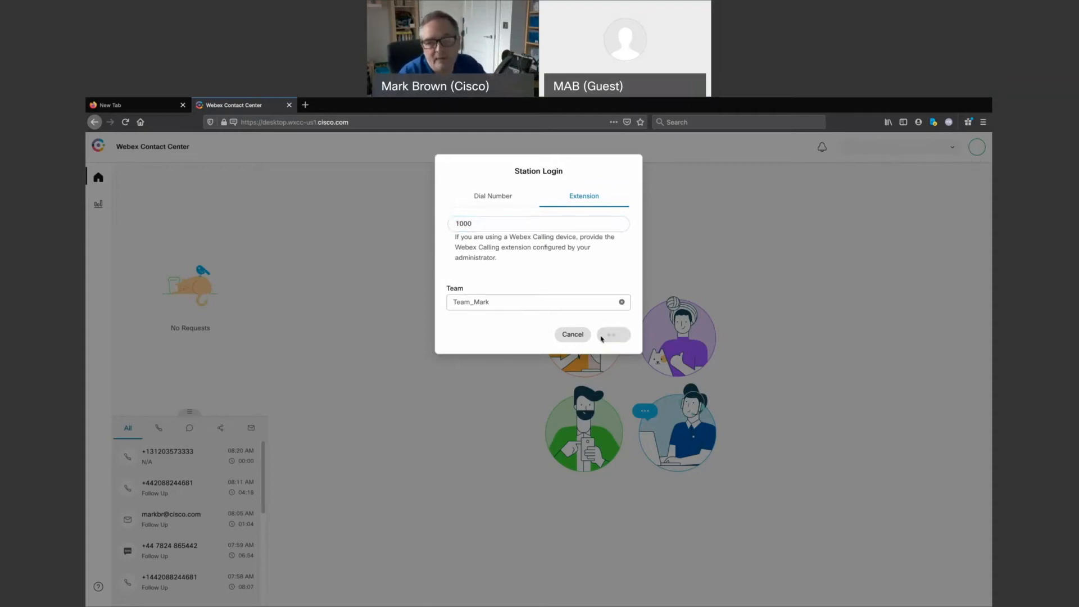
click(614, 335)
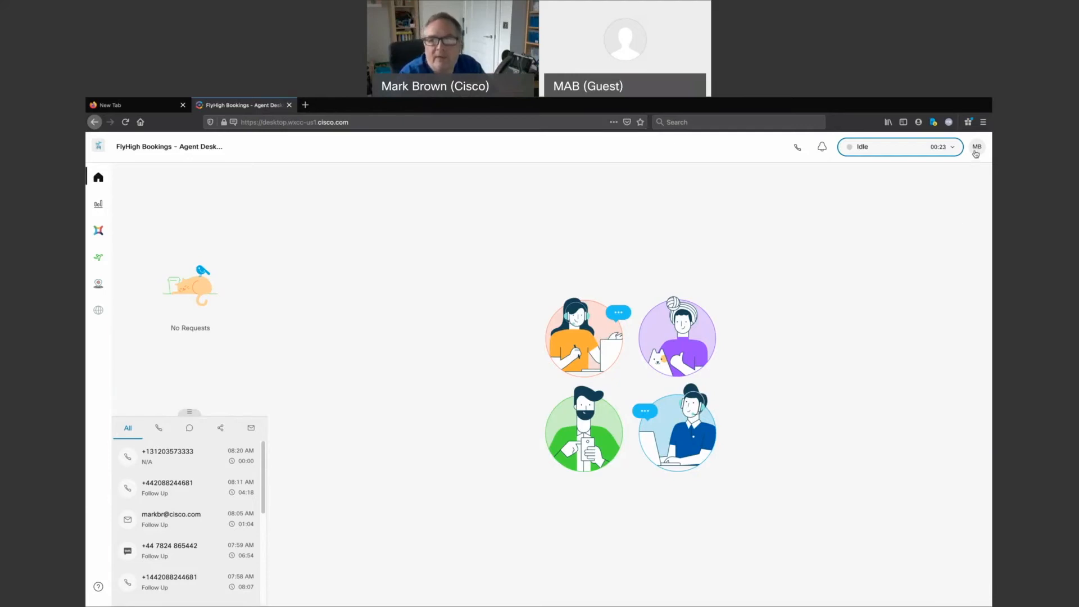
- Open the MB avatar's profile panel showing dial number 1000 and Team_Mark
click(976, 147)
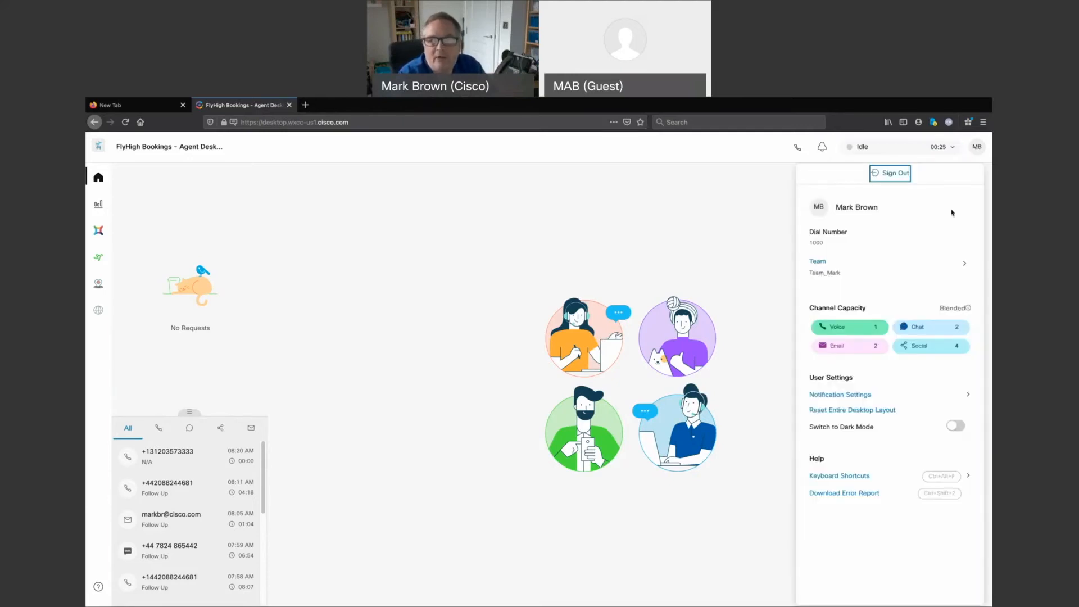
mouse_move(947, 226)
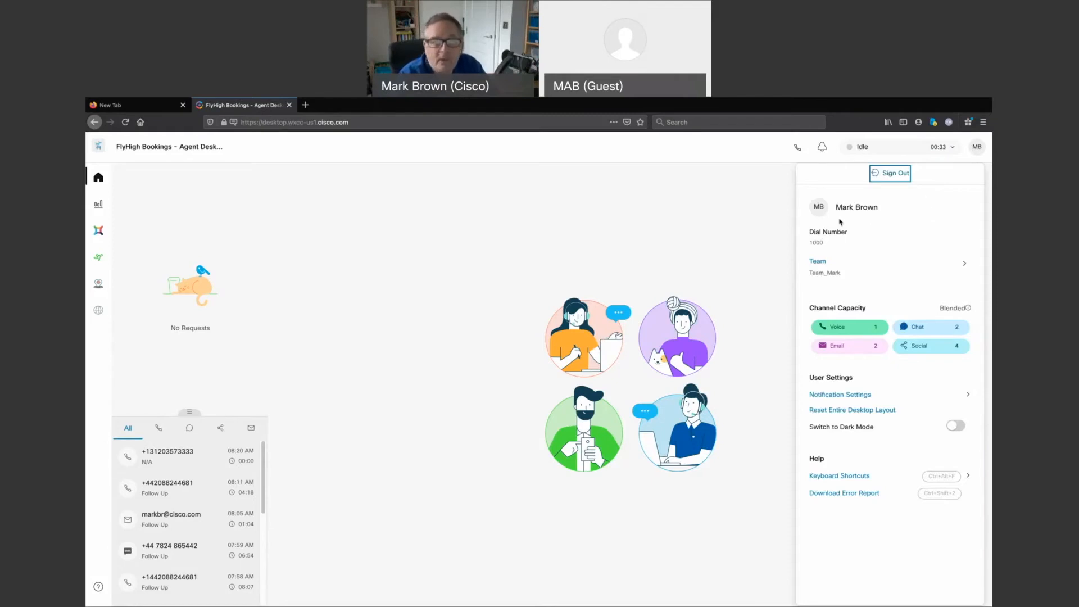
mouse_move(847, 250)
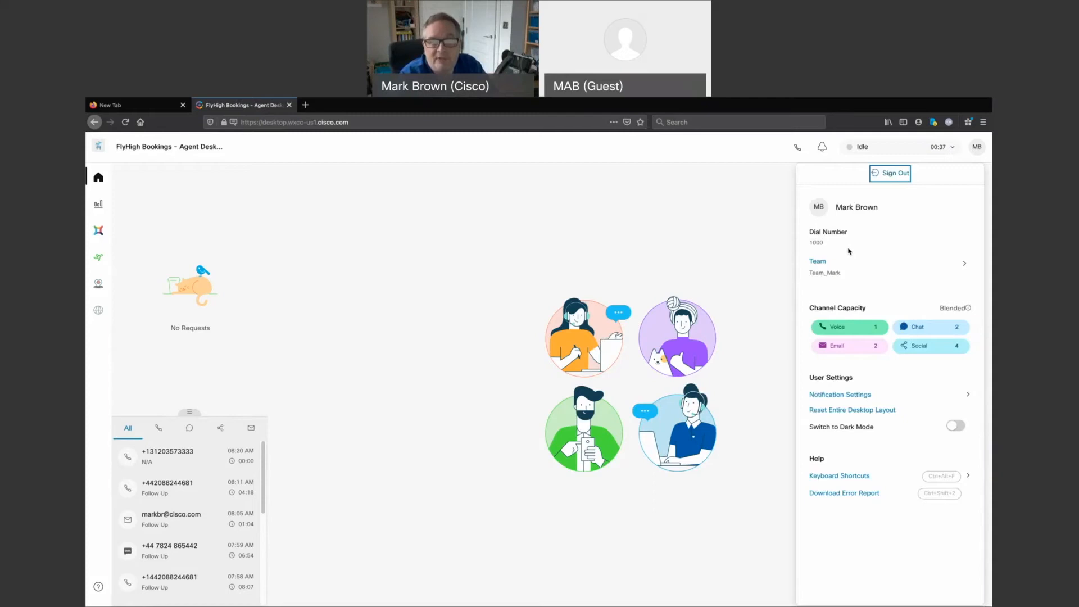
mouse_move(853, 267)
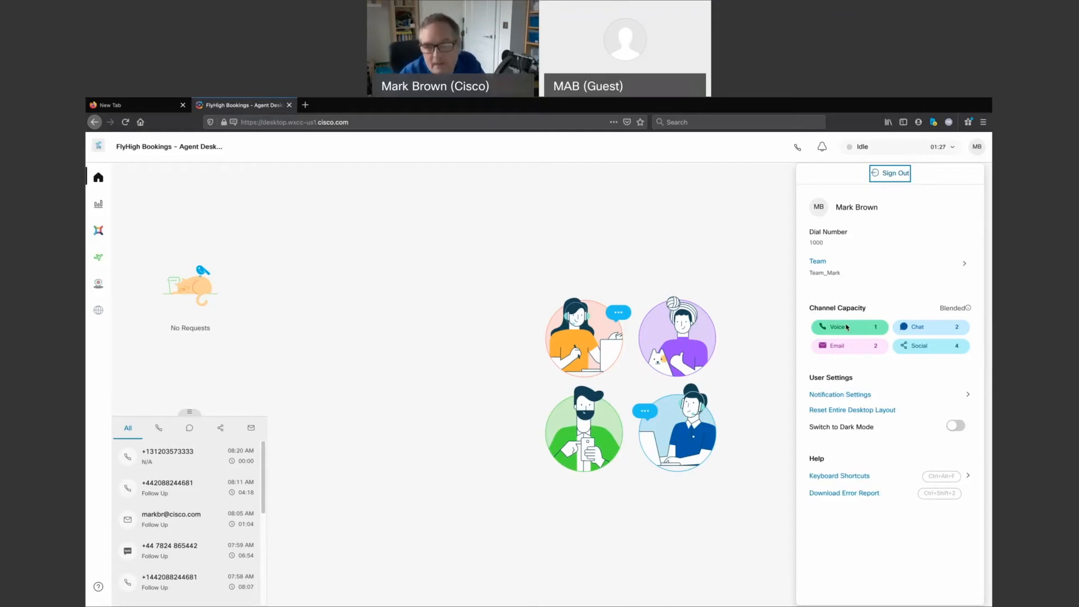
click(839, 395)
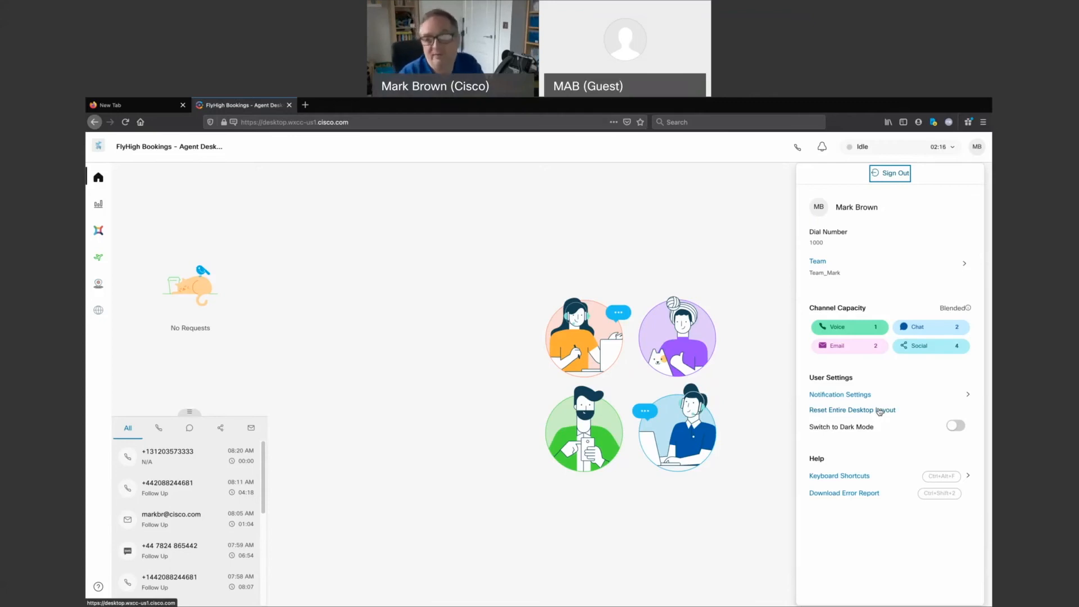
mouse_move(935, 450)
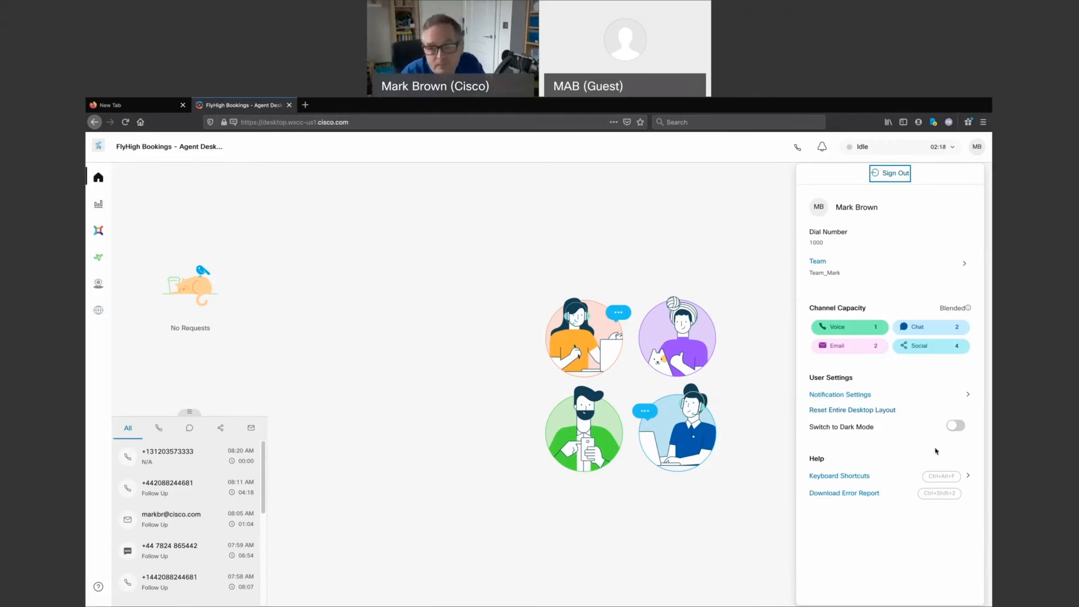
click(955, 426)
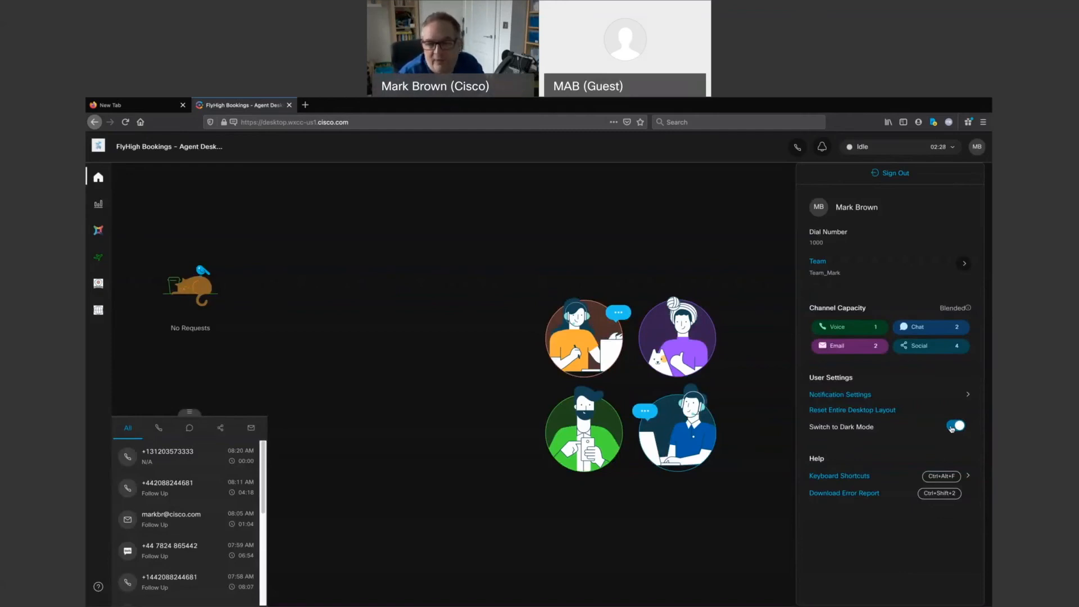
click(955, 426)
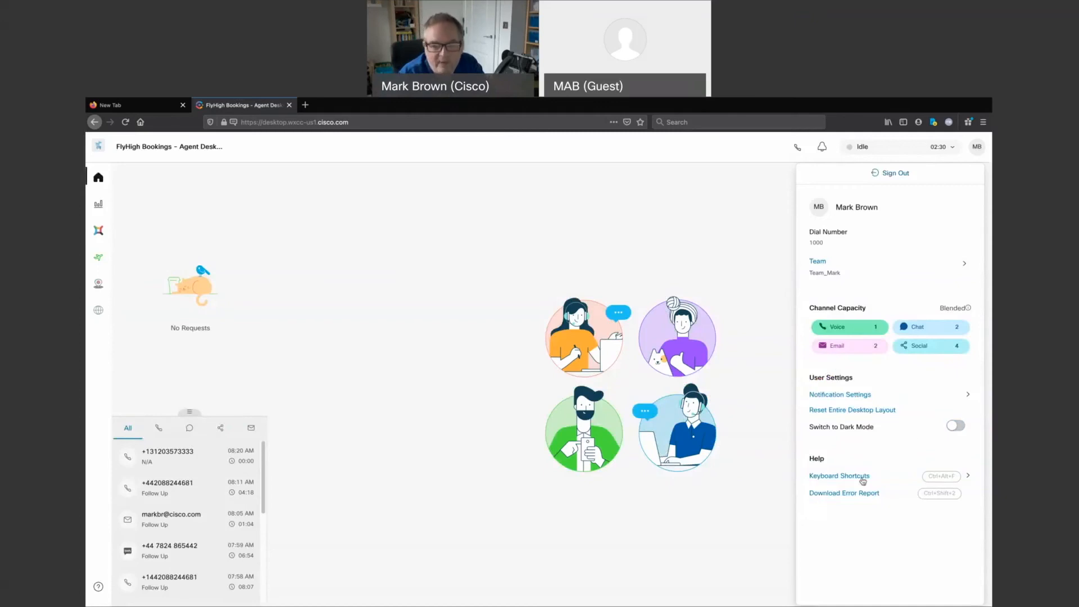
click(839, 476)
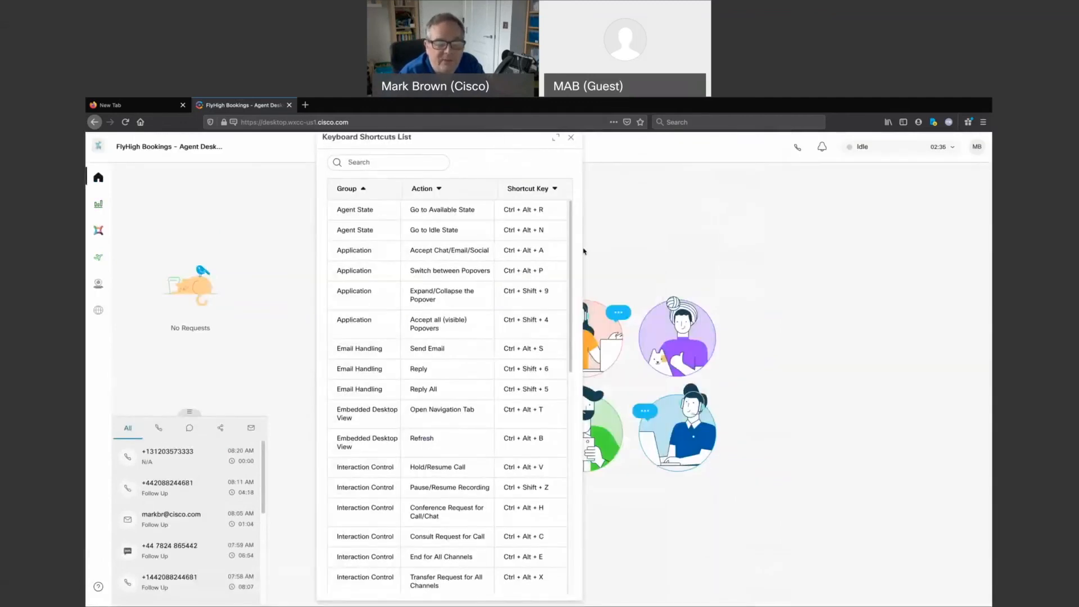
mouse_move(598, 244)
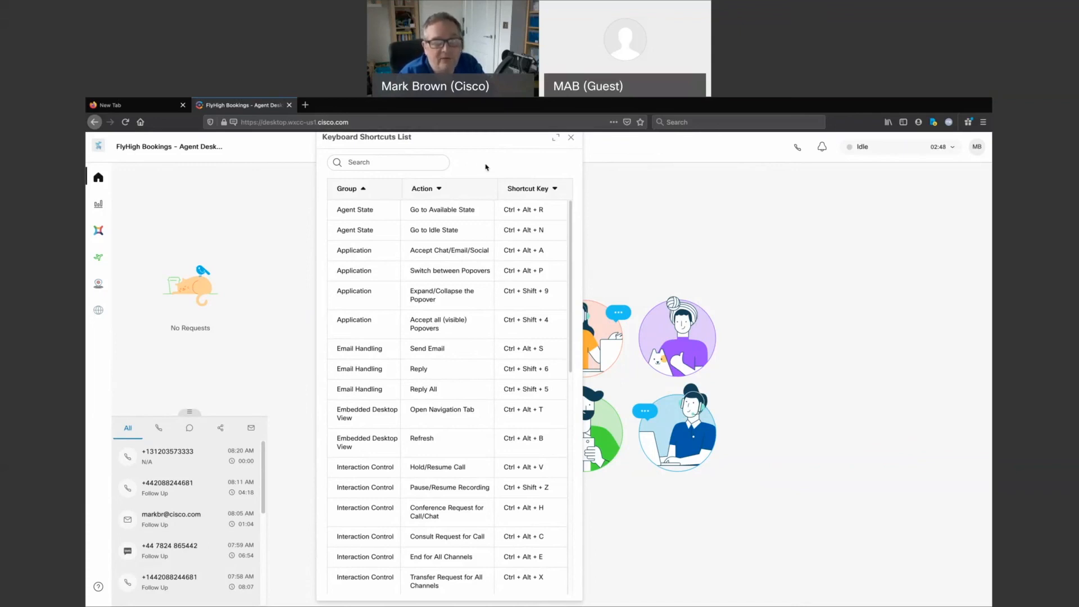
mouse_move(507, 163)
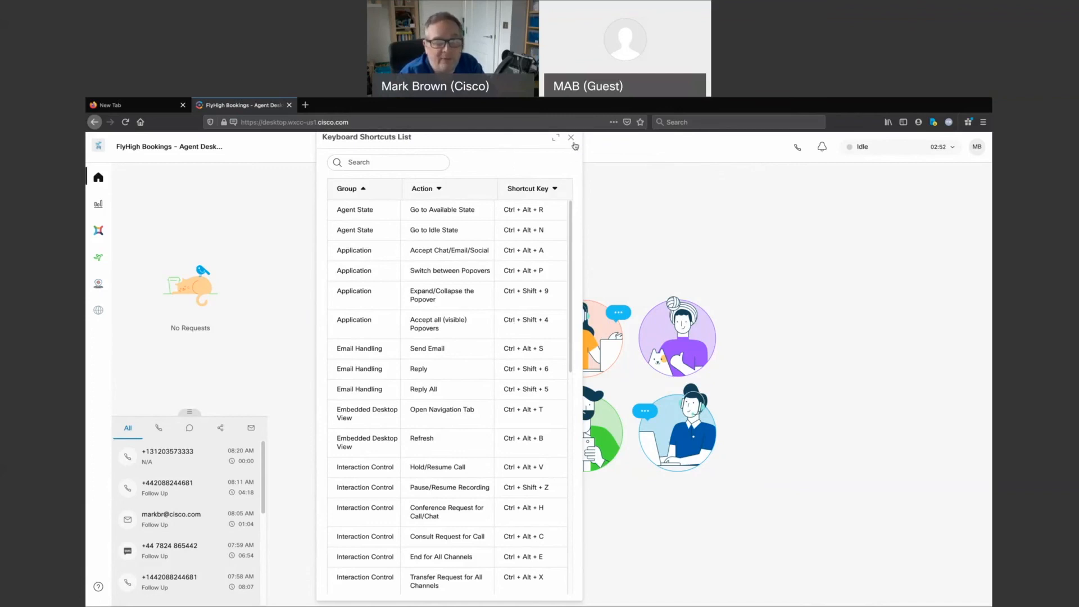
click(571, 137)
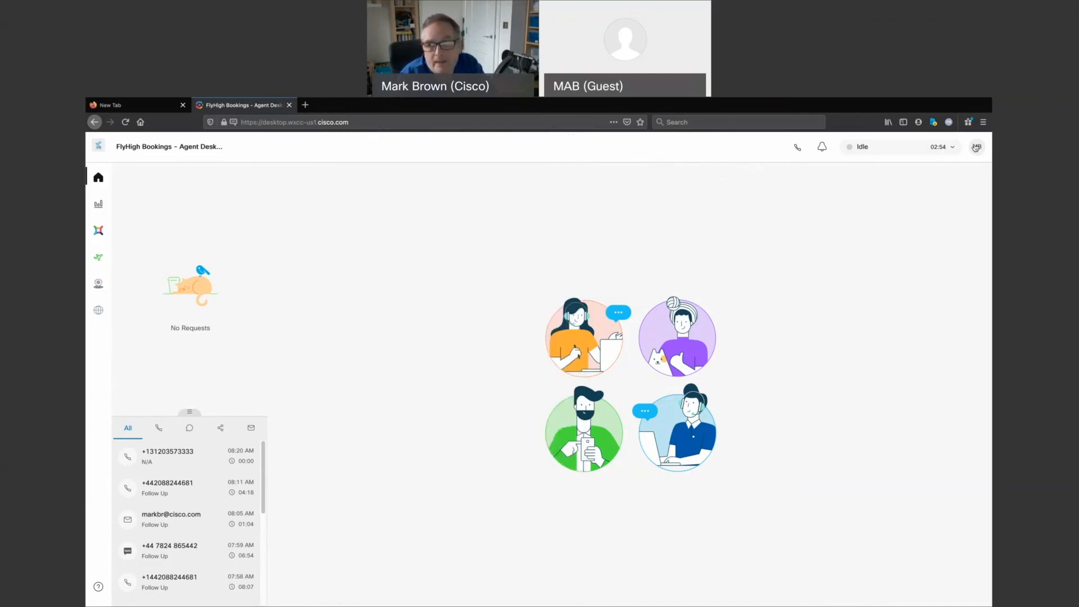
click(976, 147)
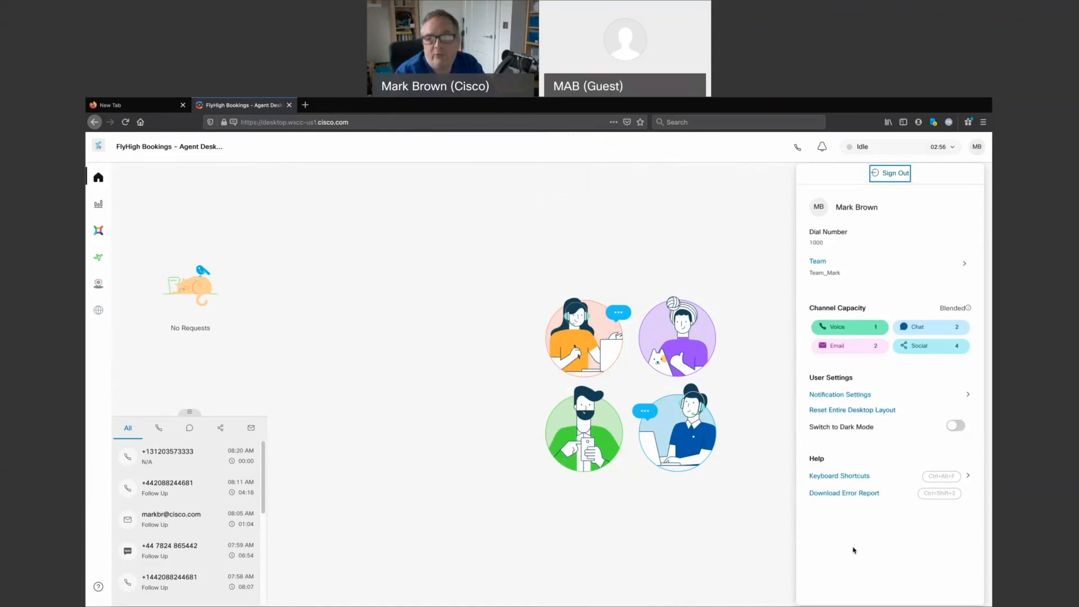